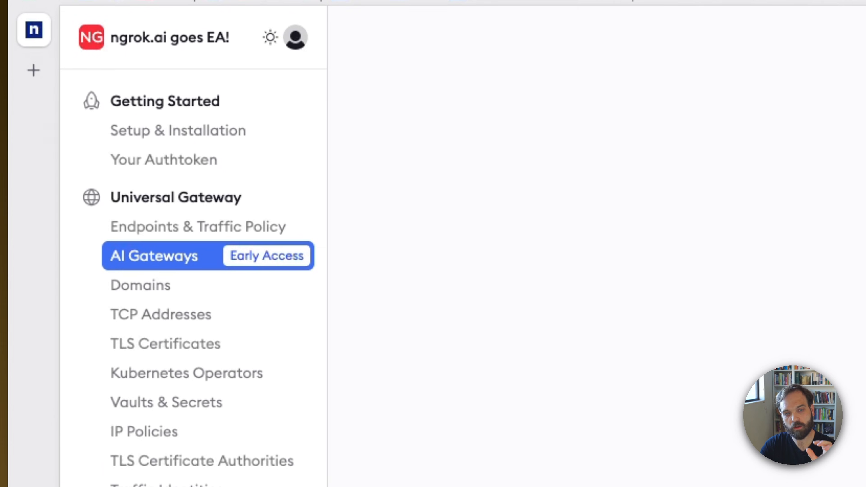
Step: Start a new AI Gateway from the AI Gateways section of the dashboard
left_click(154, 256)
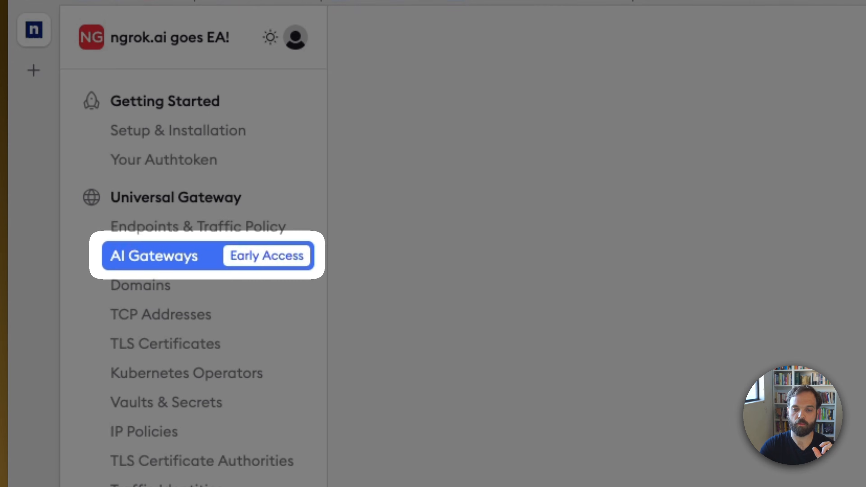
left_click(155, 256)
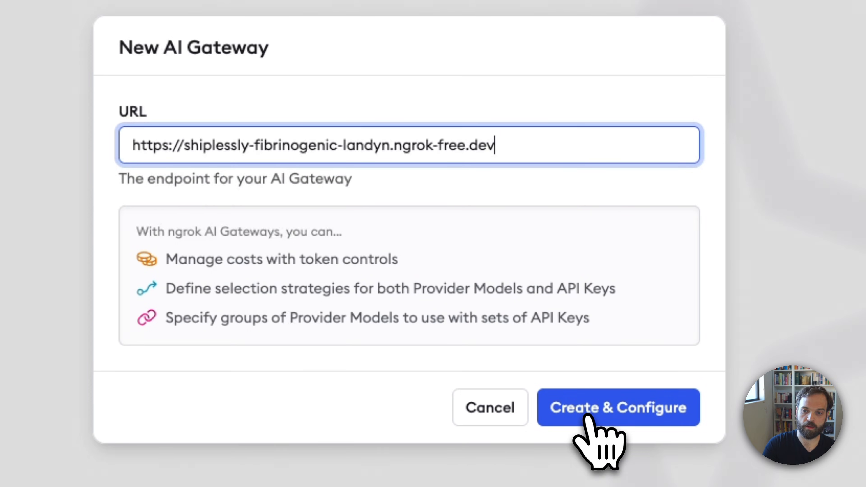
left_click(617, 408)
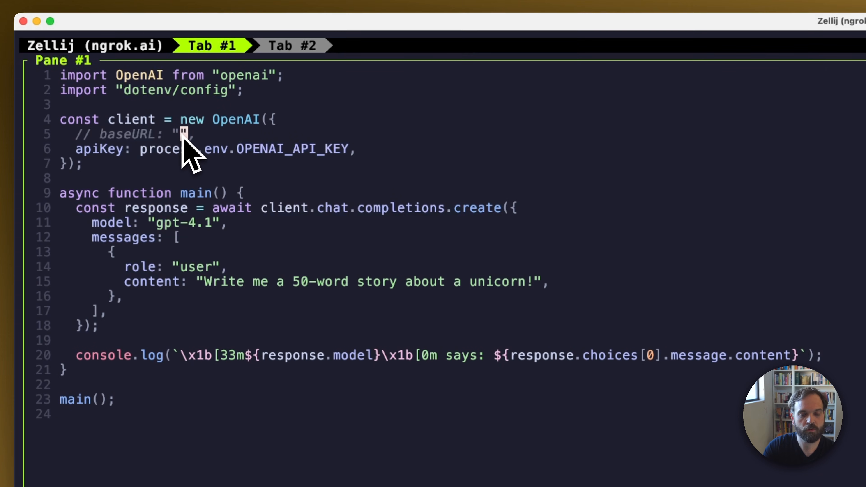
type("https://shiplessly-fibrinogenic-landyn.ngrok-free.dev")
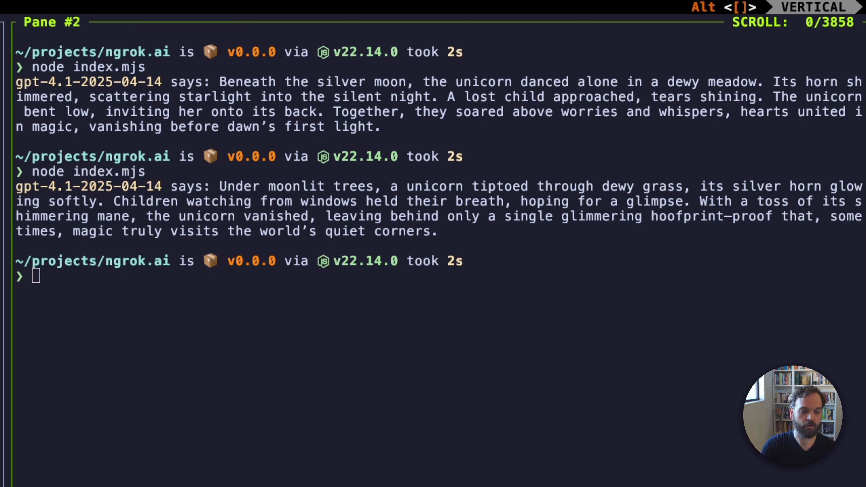
Step: Uncomment baseURL in index.mjs and point it at the ngrok-free.dev gateway URL
left_click(210, 45)
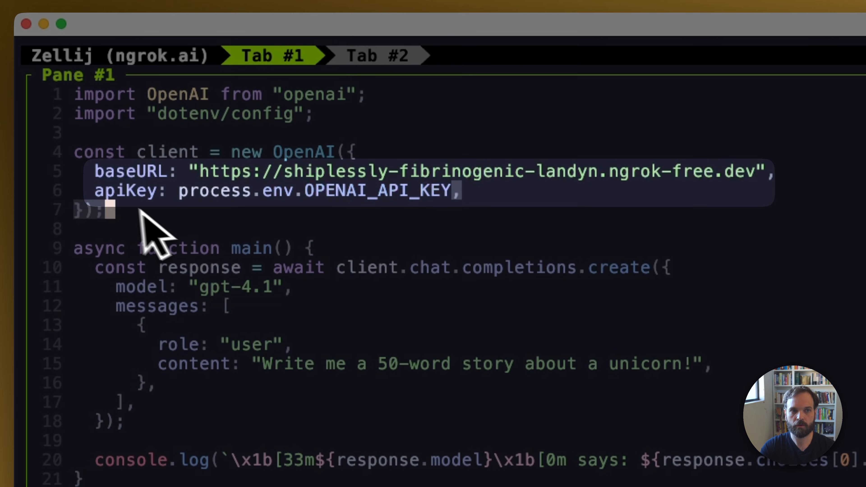
mouse_move(574, 226)
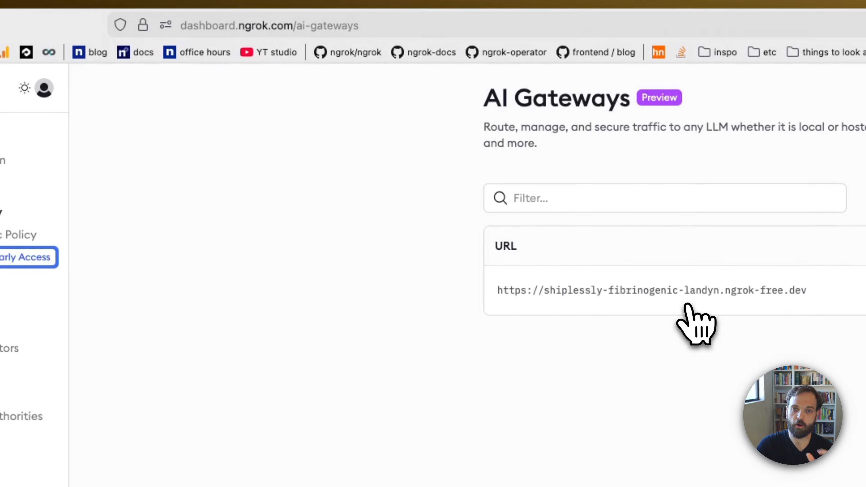
Step: Replace the gateway's Traffic Policy YAML with the restrict-ips plus OpenAI/Anthropic providers policy
left_click(652, 290)
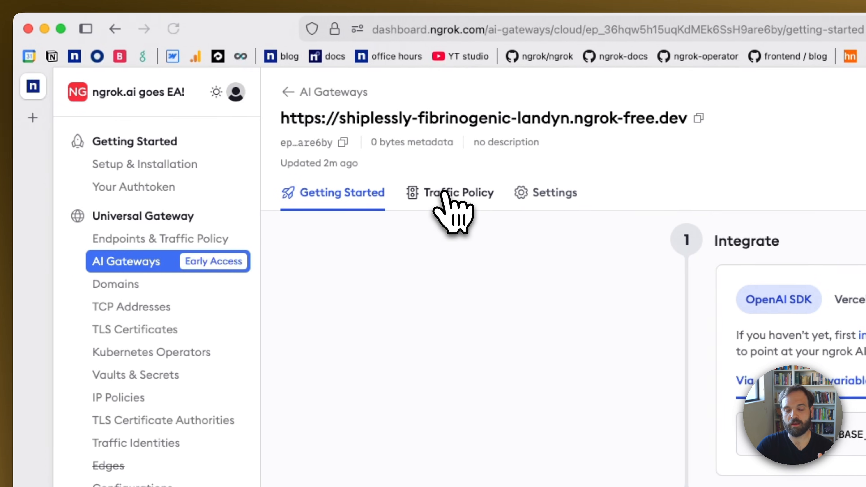
left_click(458, 192)
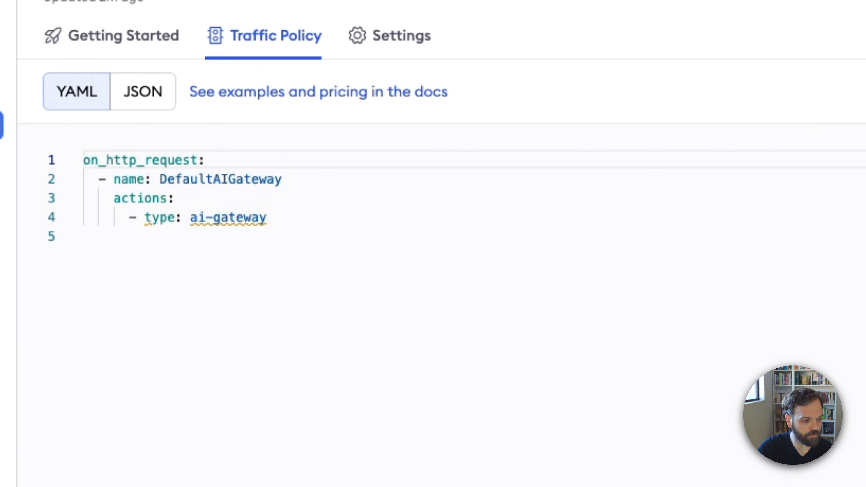
key("ctrl+a")
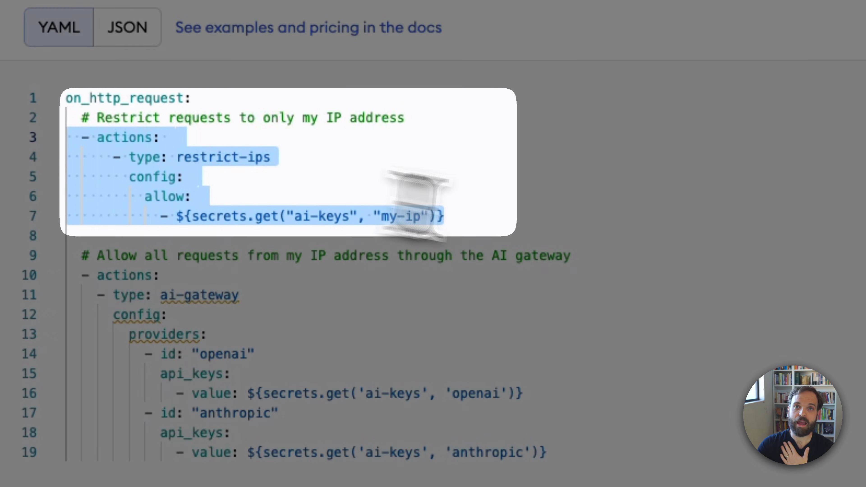
left_click(478, 216)
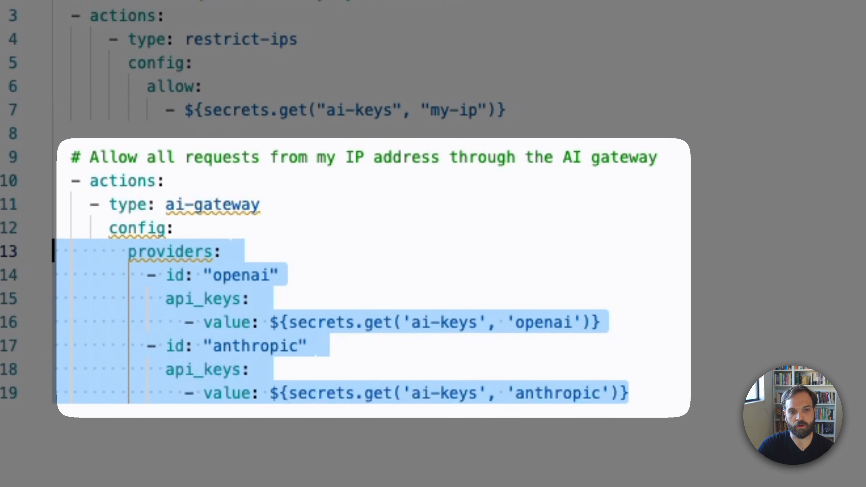
left_click(599, 322)
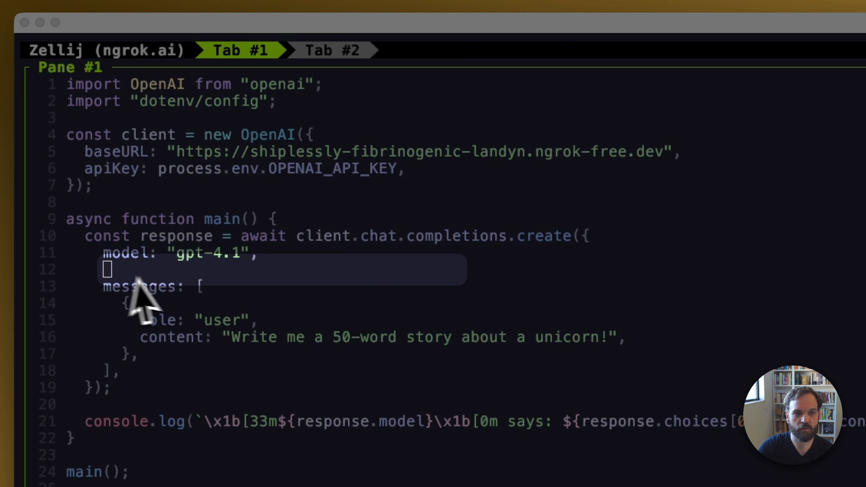
Step: Add models: ["gpt-4o", "claude-sonnet-4-0"] to the chat completion request and rerun
type("models: [\"gpt-4o\", \"claude-sonnet-4-0\"],")
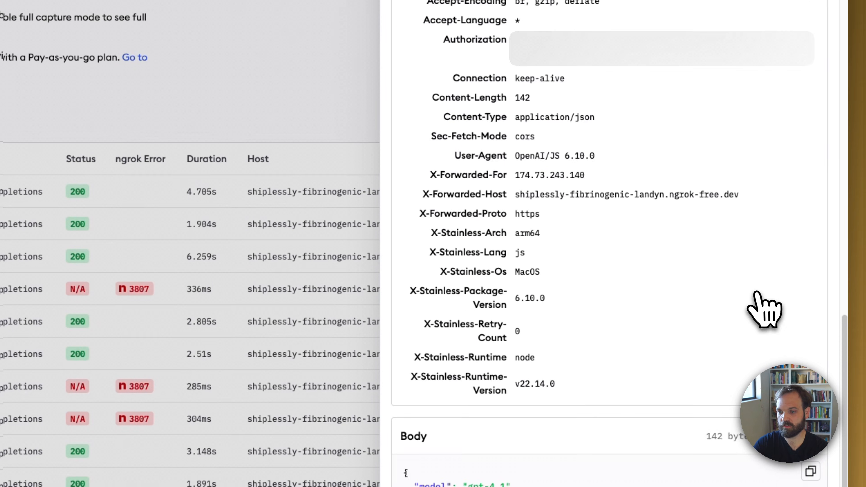
Step: Scroll through the captured chat completions request's headers and body in Traffic Inspector
scroll("down", 3)
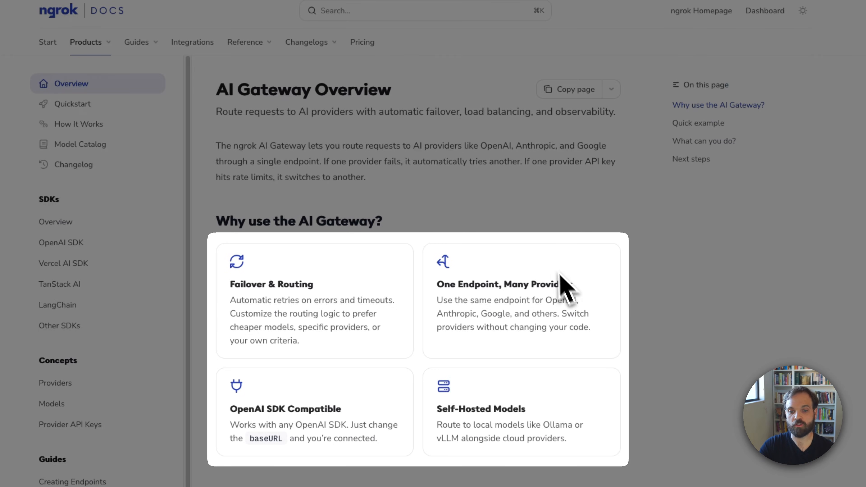
mouse_move(377, 364)
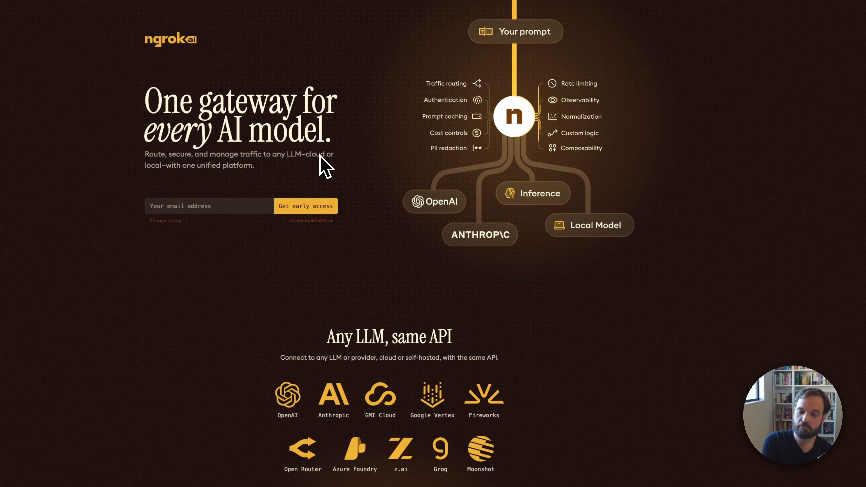
mouse_move(221, 219)
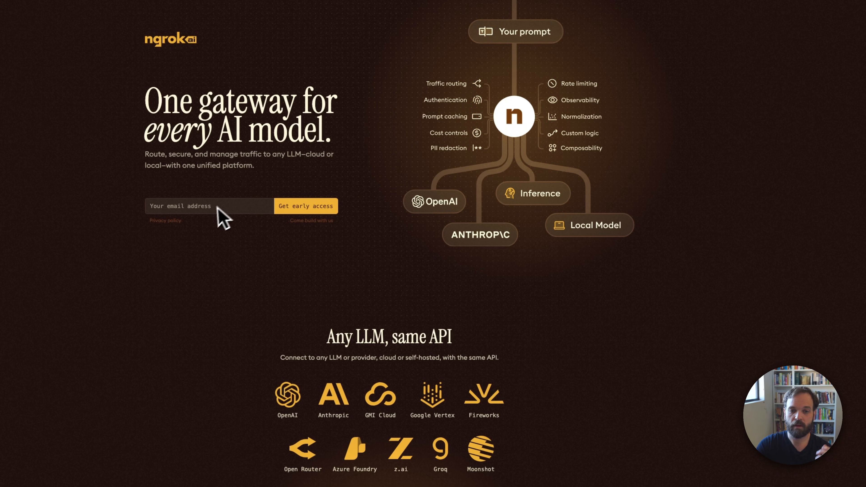